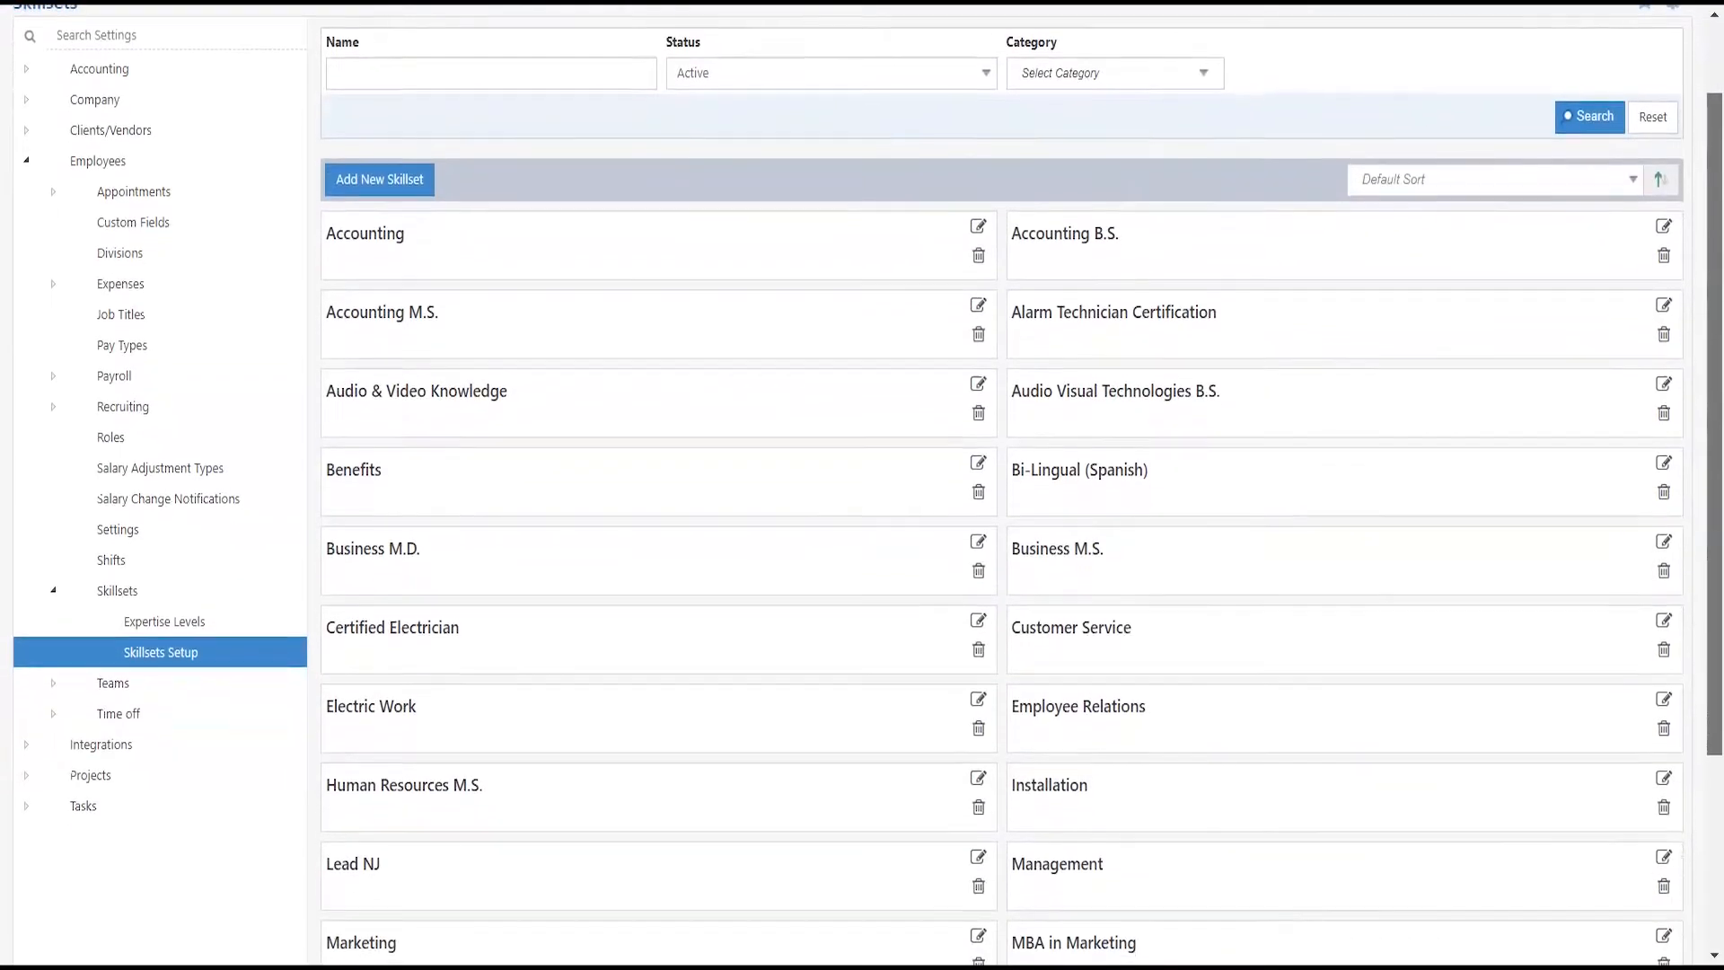
scroll("down", 3)
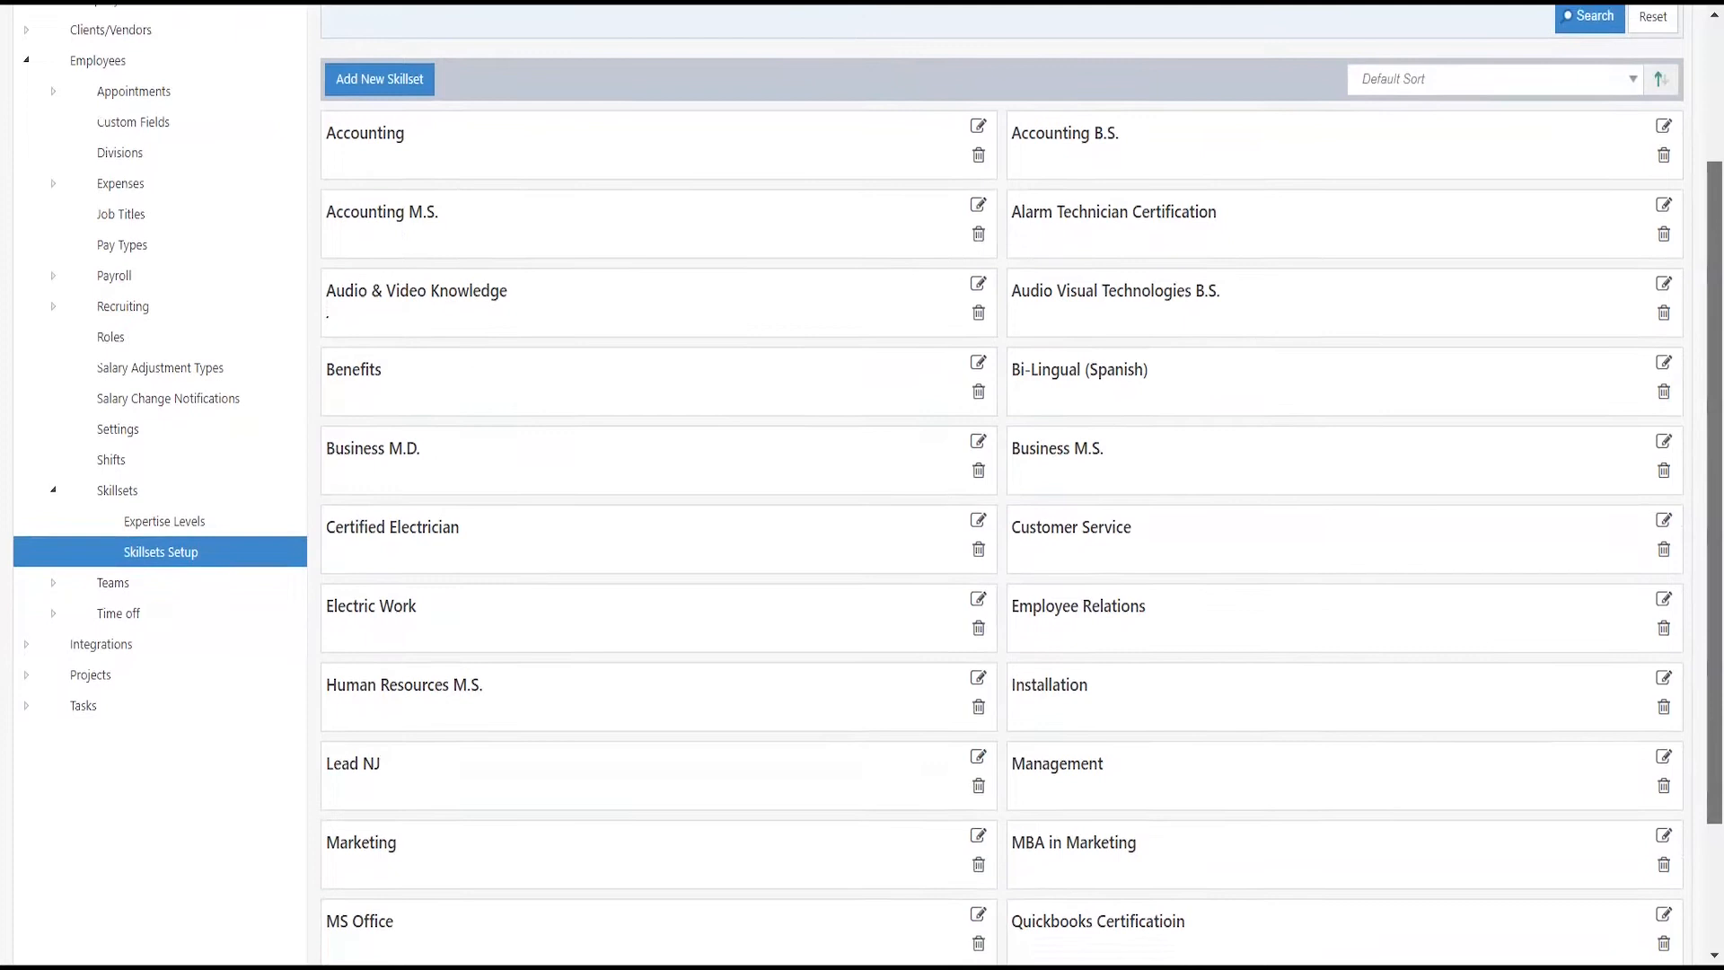
scroll("down", 3)
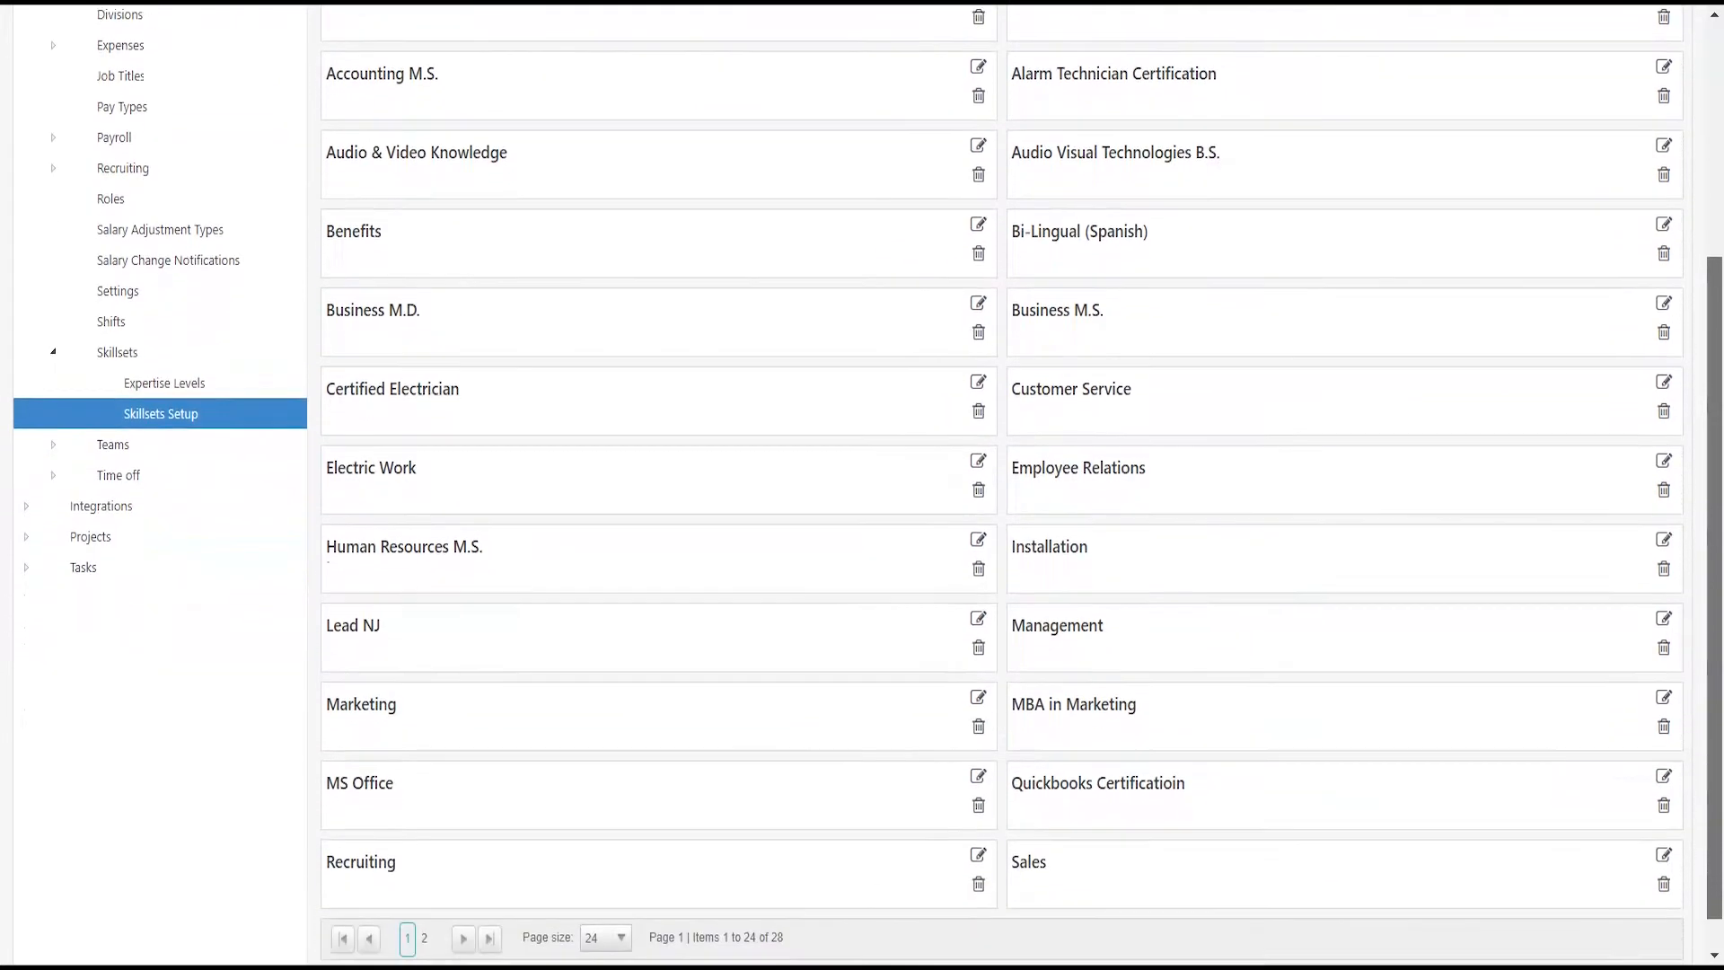